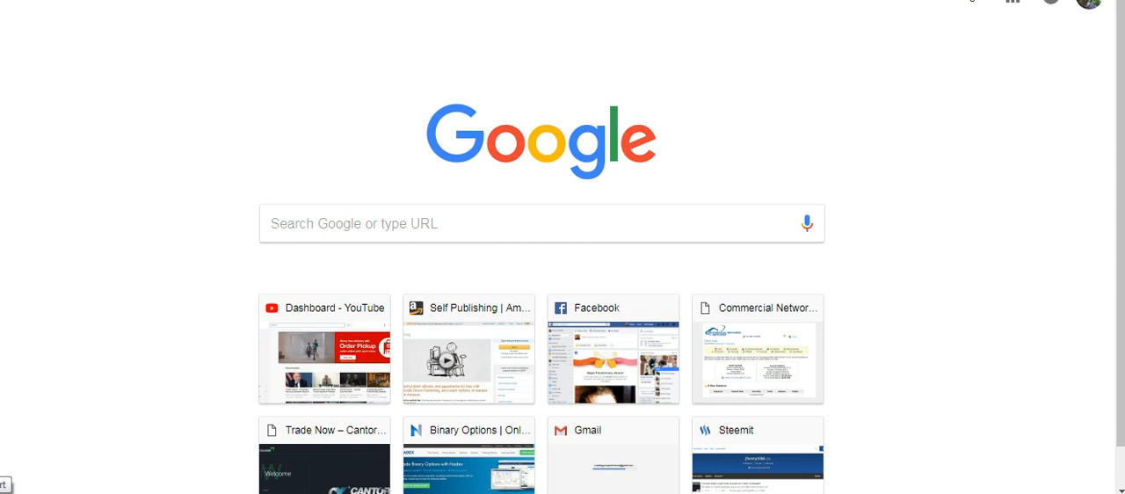
Step: Show Remote Desktop Connection's recent sessions from the Windows Start menu
click(3, 483)
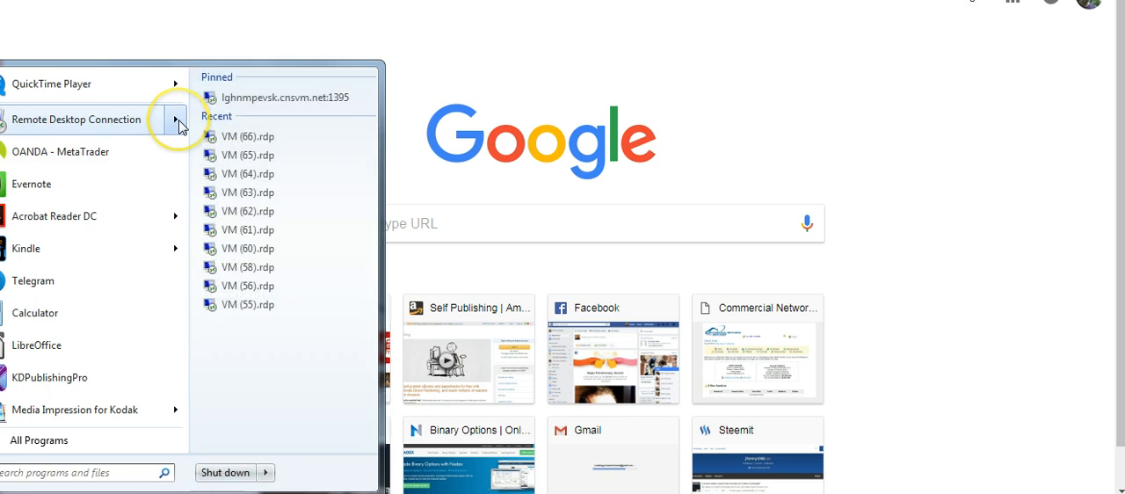
Step: Launch the recent remote desktop session to reach the MetaTrader terminal with 508.95 USD balance
click(285, 97)
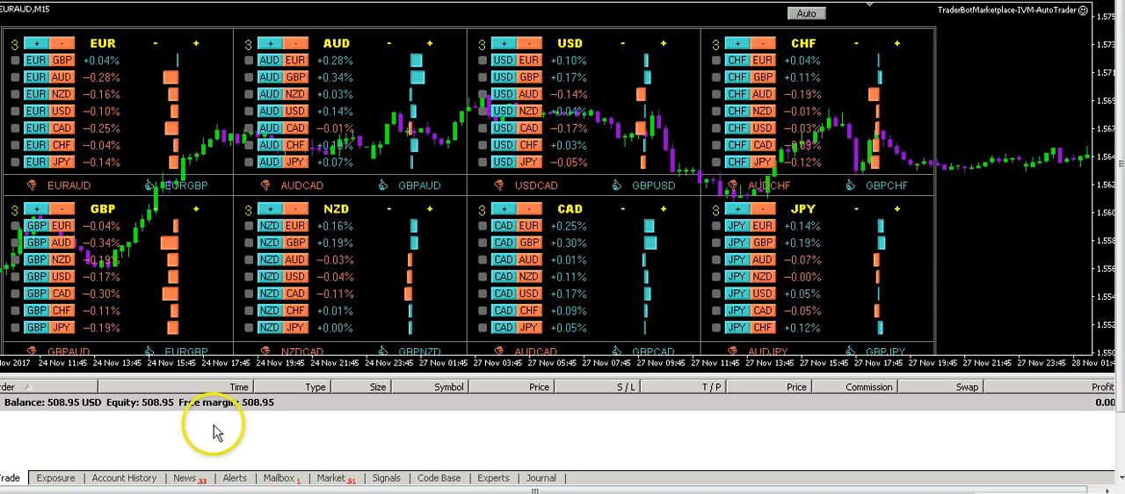
mouse_move(227, 432)
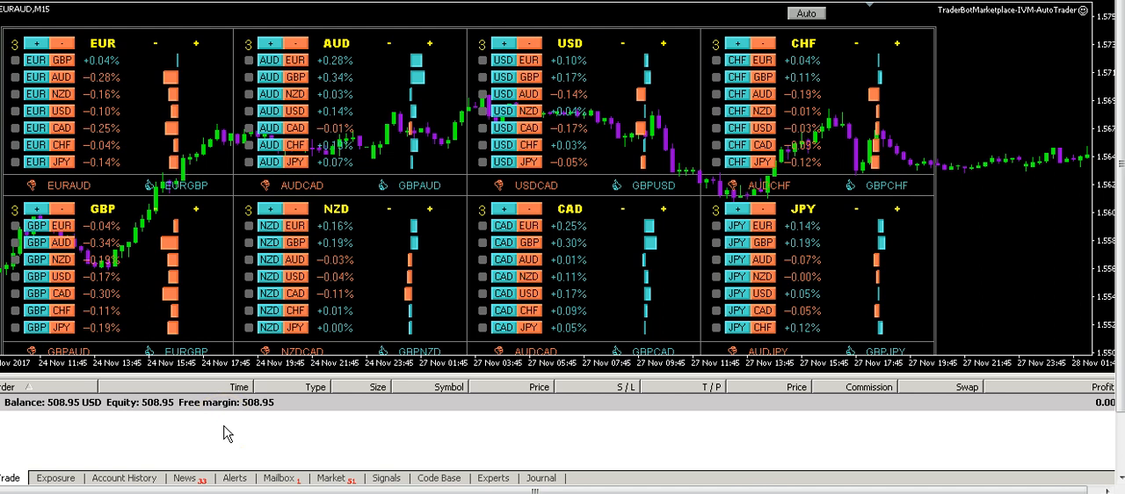
mouse_move(137, 450)
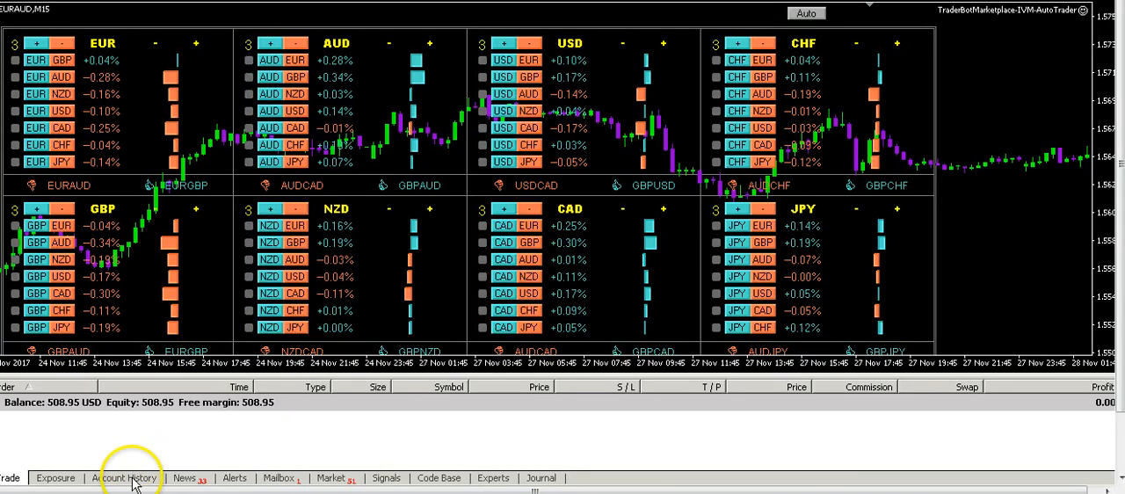
Step: View the Account History list of closed December 2017 buy trades with their profits
click(123, 478)
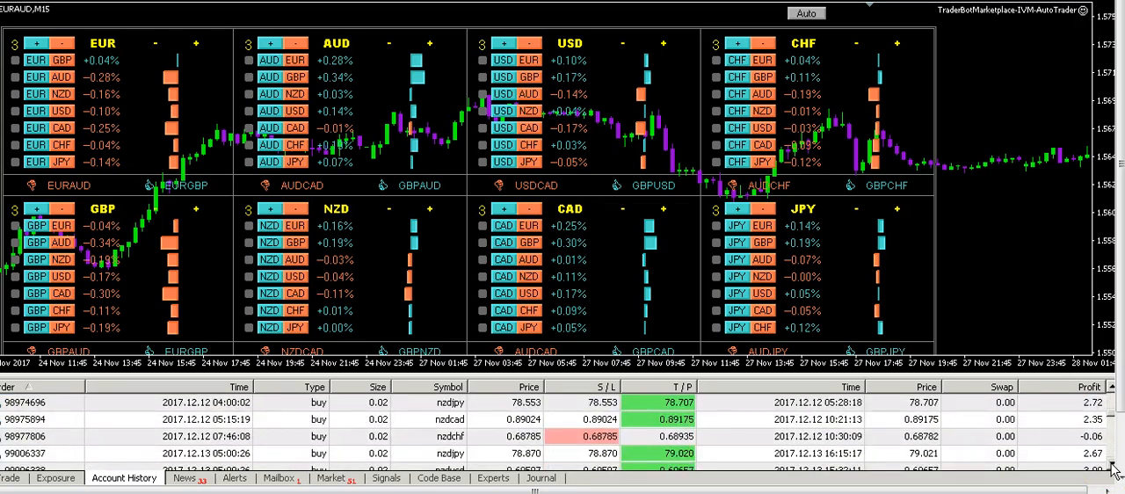
scroll(down, 3)
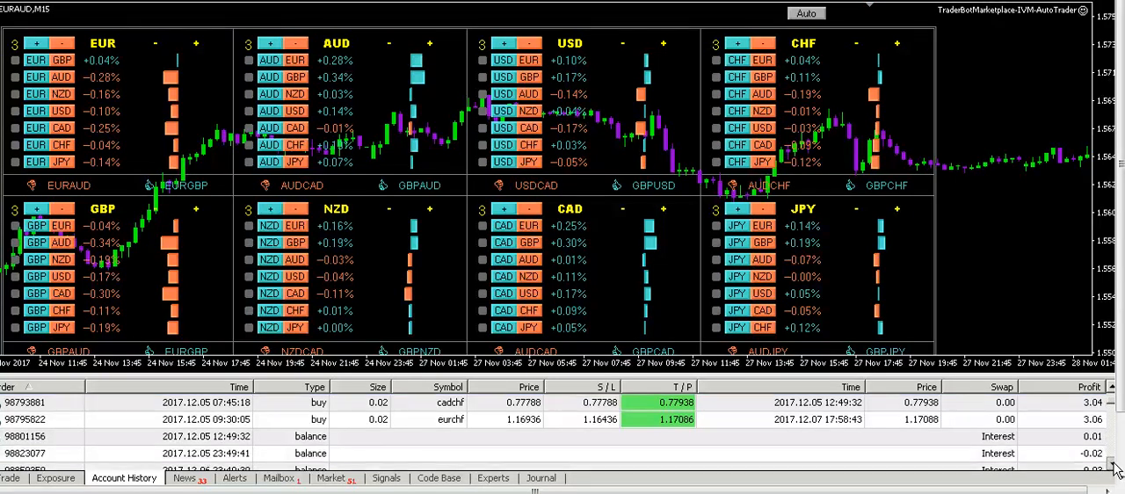
Step: Scroll the Account History to its summary row showing a total Profit/Loss of 32.45
scroll(down, 3)
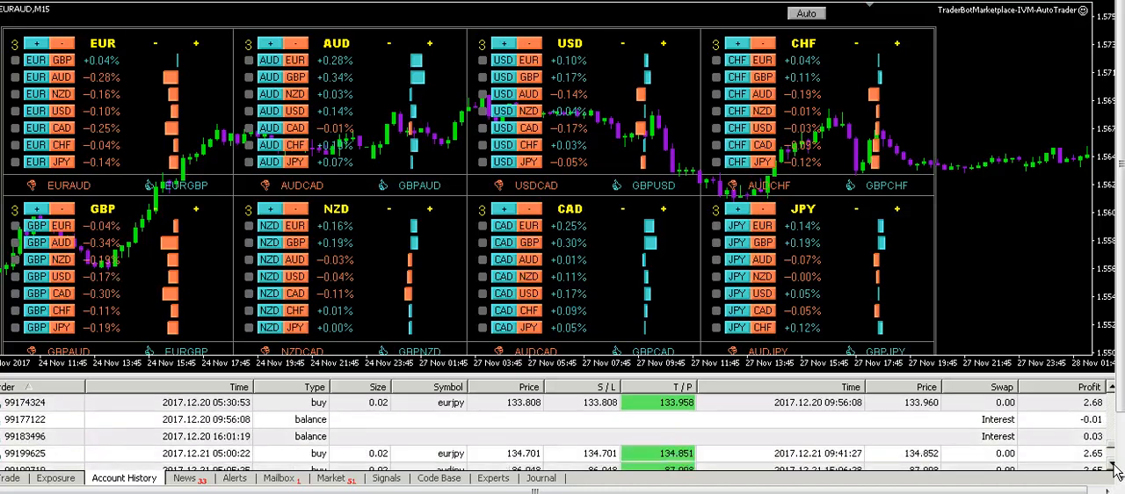
scroll(down, 3)
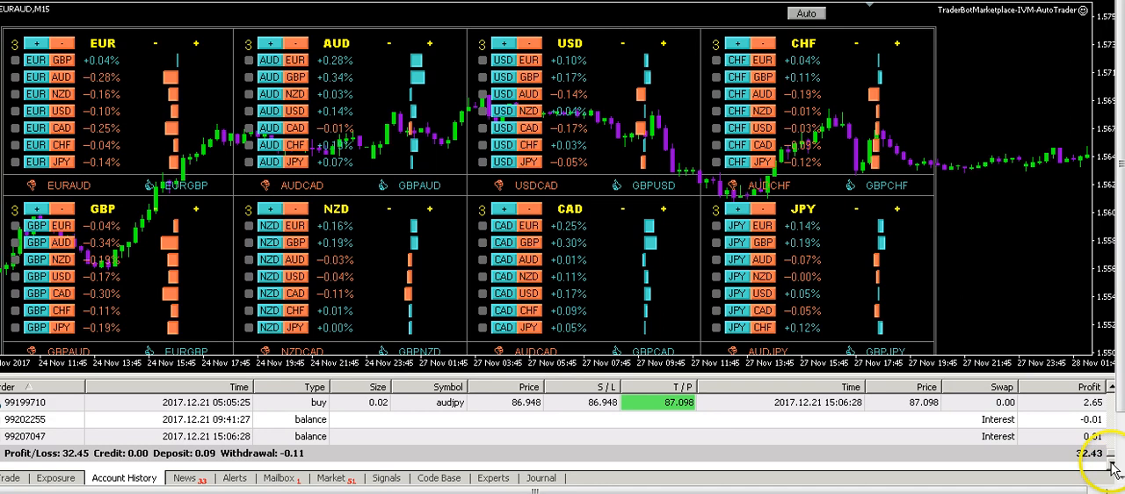
mouse_move(1111, 390)
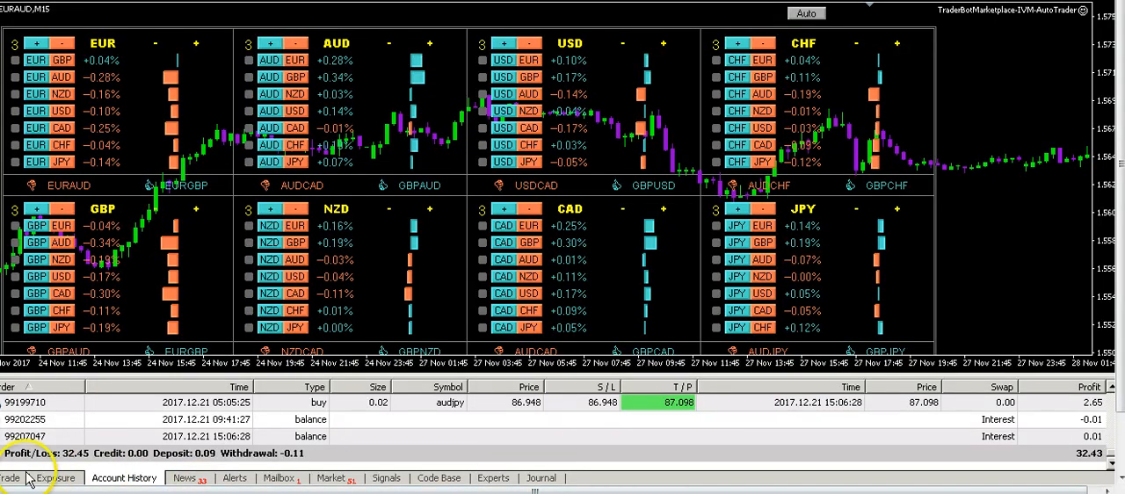
Step: Toggle between Account History and the Trade tab, ending on the trades view with 508.95 USD balance
click(11, 478)
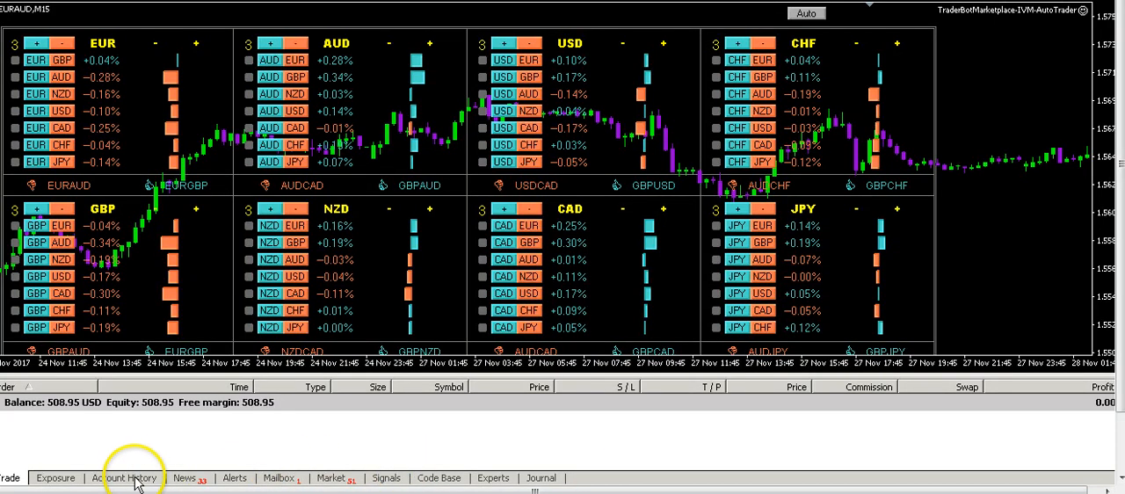
click(125, 478)
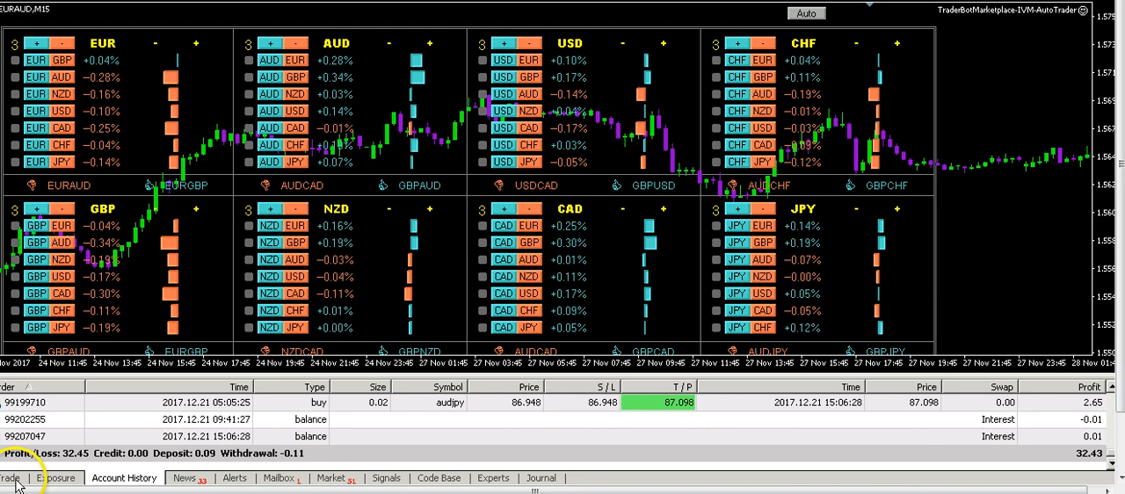
click(10, 478)
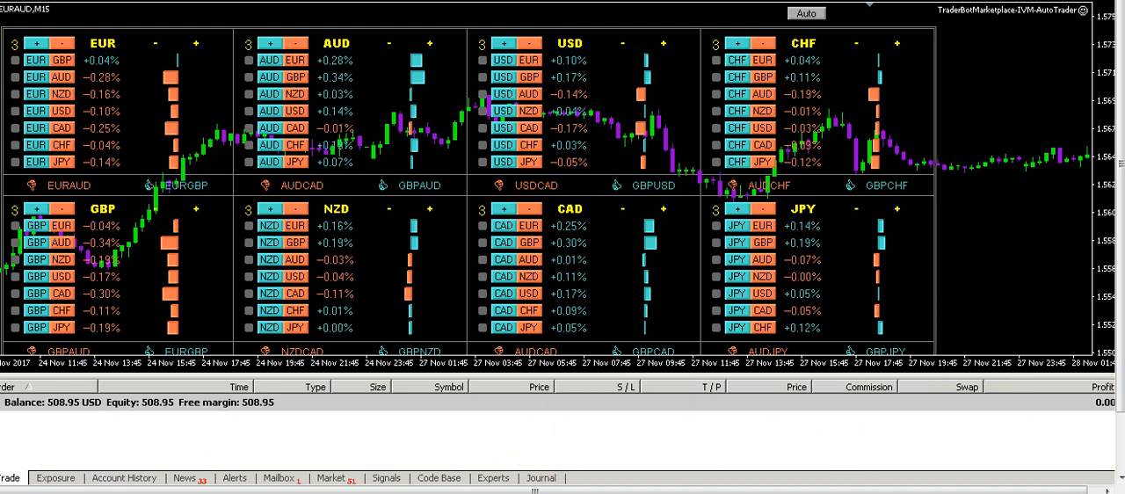